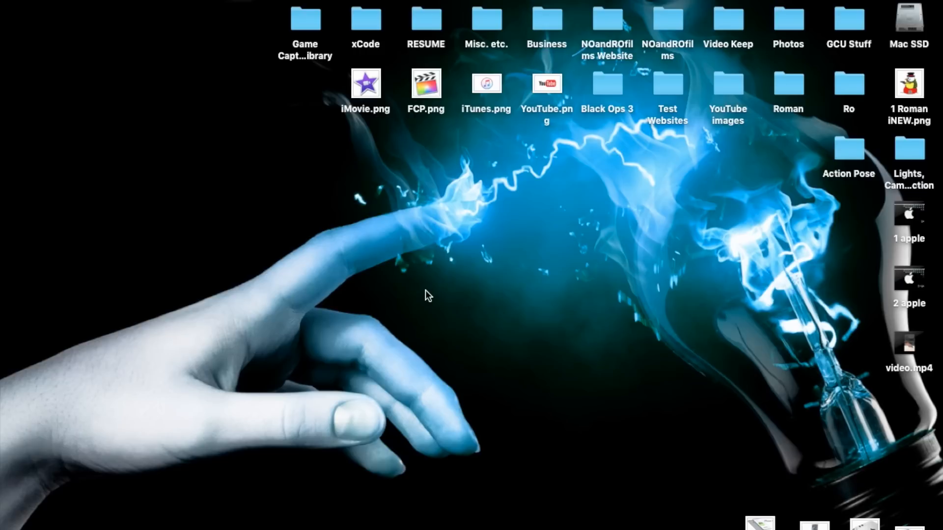
pyautogui.moveTo(15, 233)
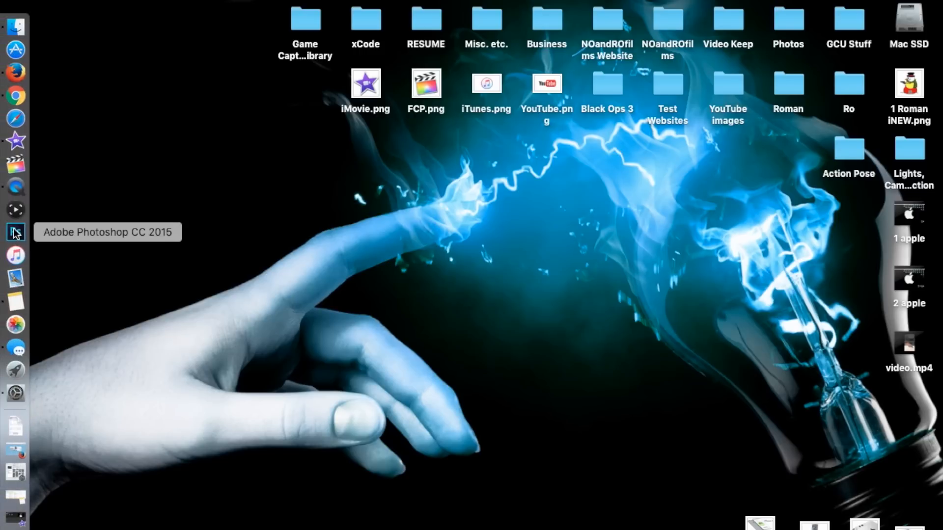
pyautogui.moveTo(16, 140)
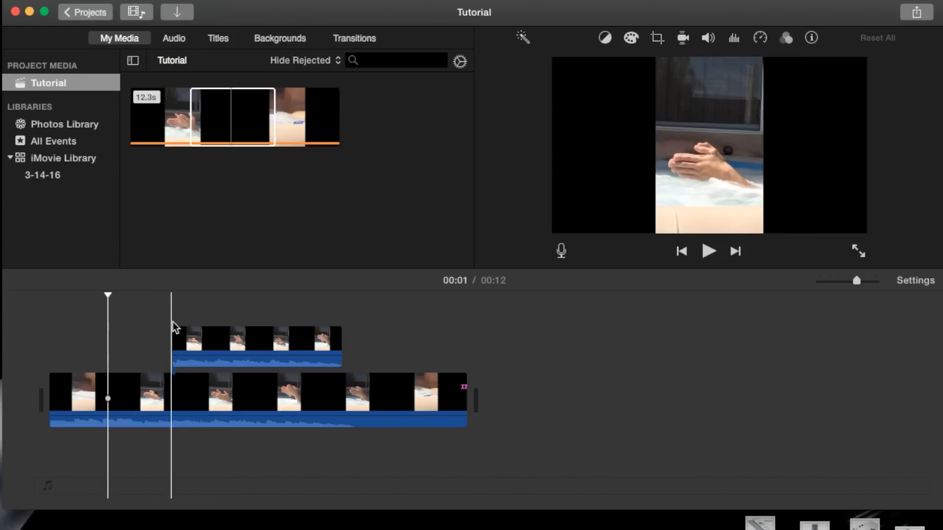
# Drop the selected clip portion above the main clip and select the connected overlay
pyautogui.click(233, 116)
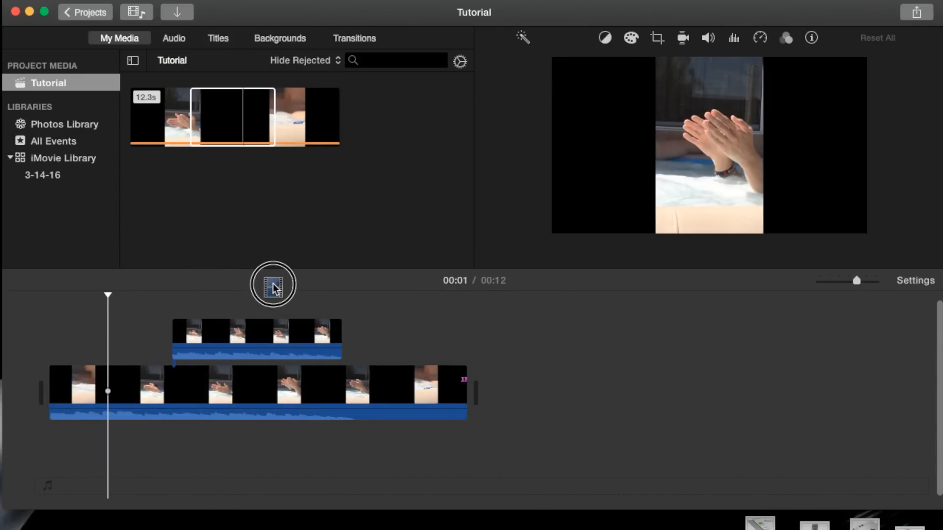
pyautogui.click(256, 337)
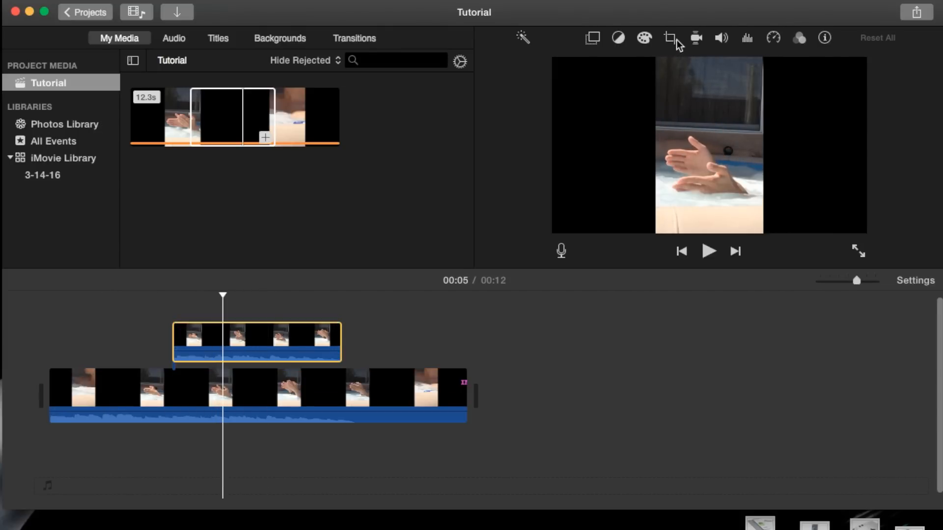
pyautogui.moveTo(591, 37)
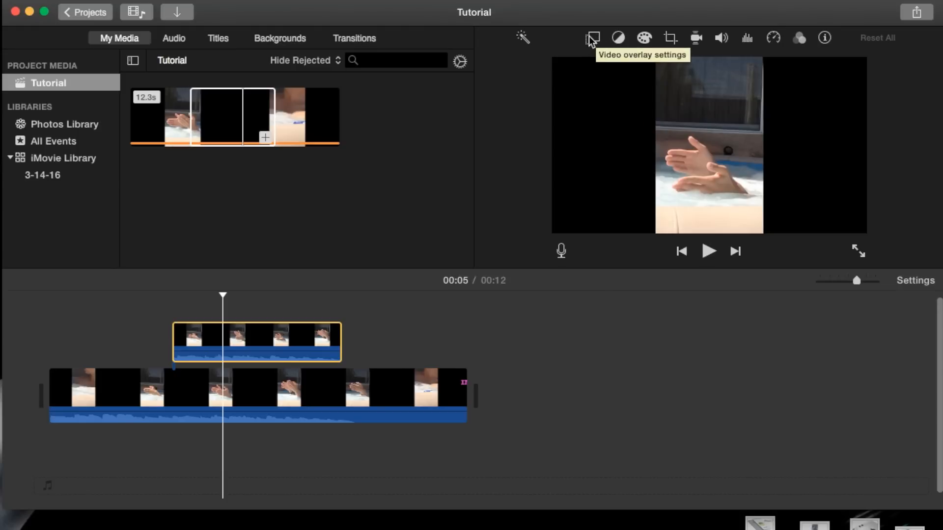
# Set the upper clip's overlay style to Picture in Picture, placed top-left
pyautogui.click(591, 37)
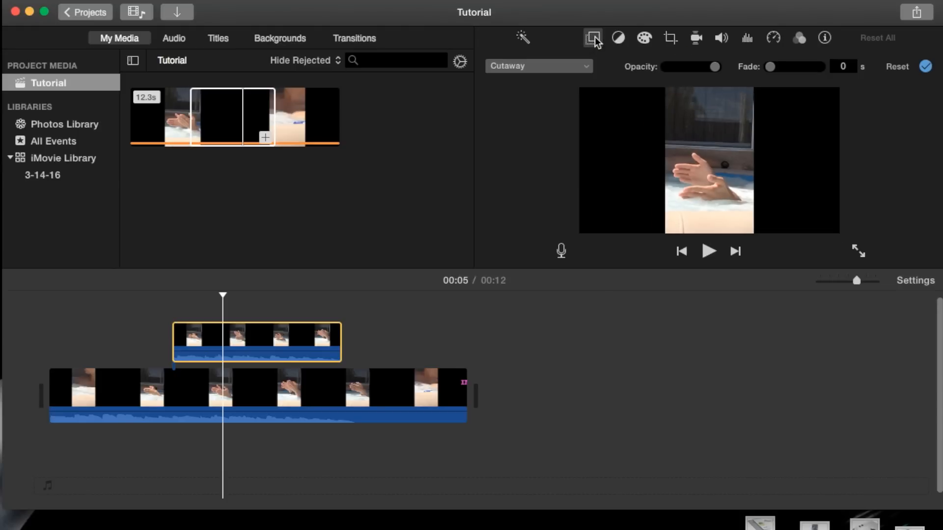
pyautogui.moveTo(544, 66)
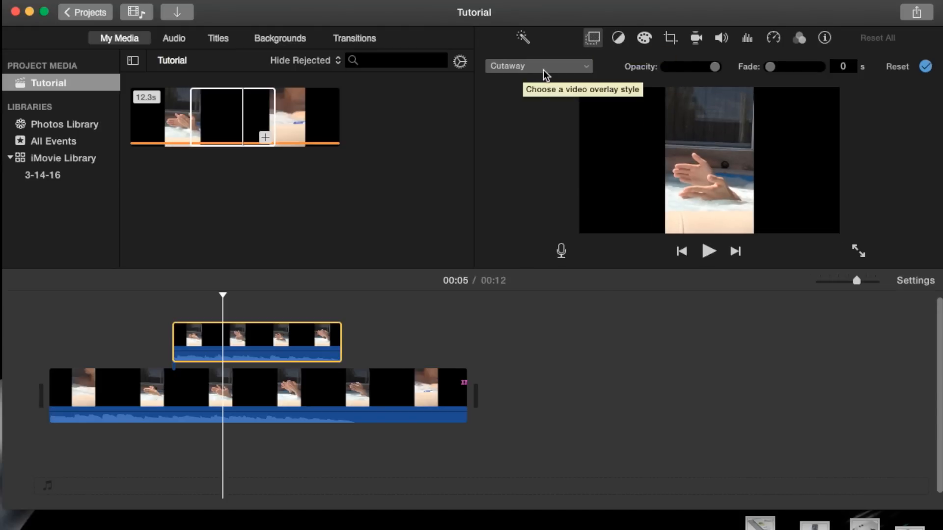
pyautogui.click(539, 65)
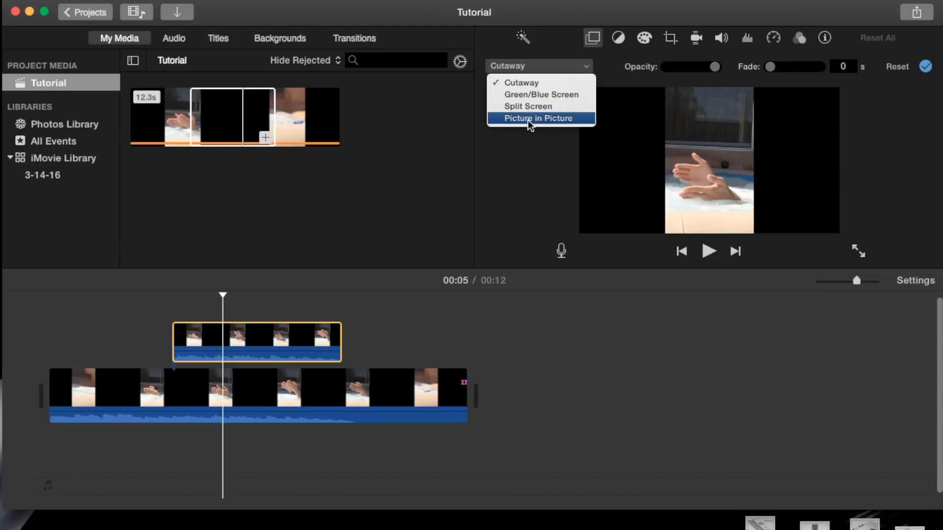
pyautogui.click(537, 118)
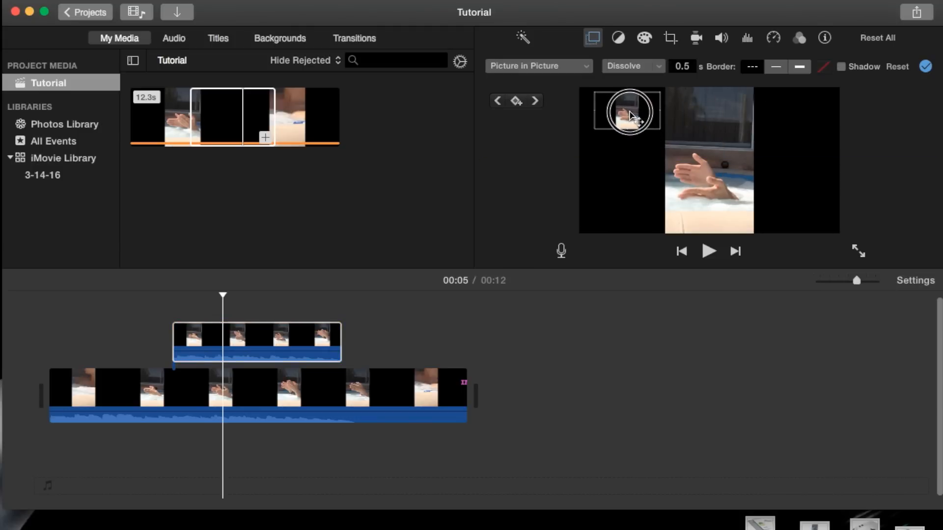
pyautogui.click(360, 343)
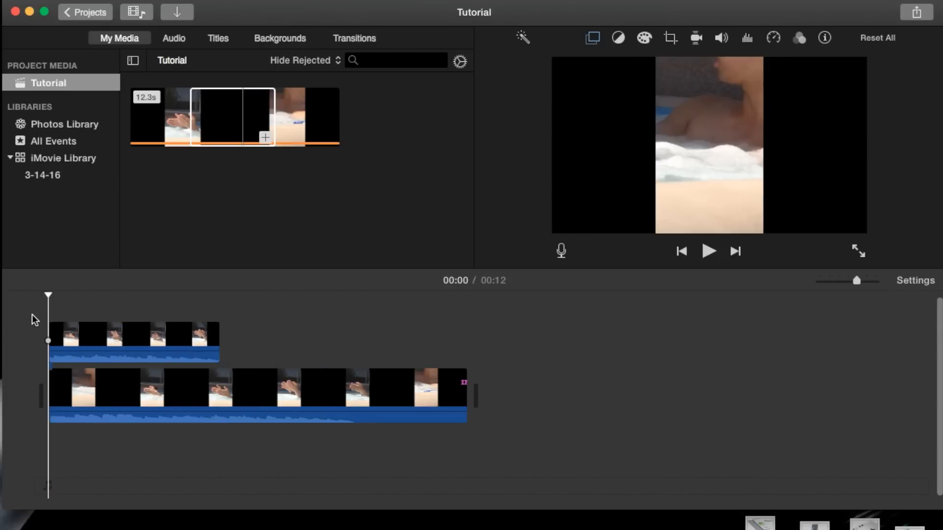
# Drop the main clip's volume to 0% and reposition the top-left inset in the viewer
pyautogui.click(132, 335)
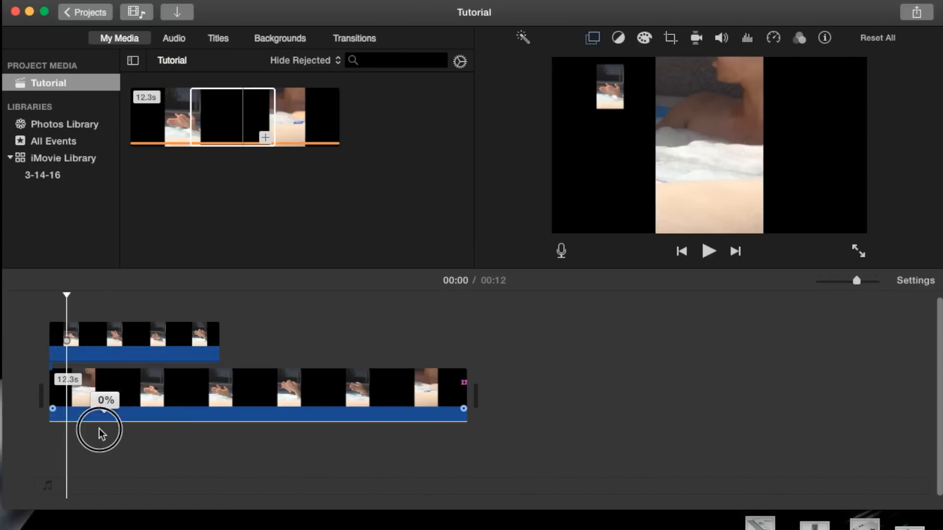
pyautogui.click(708, 251)
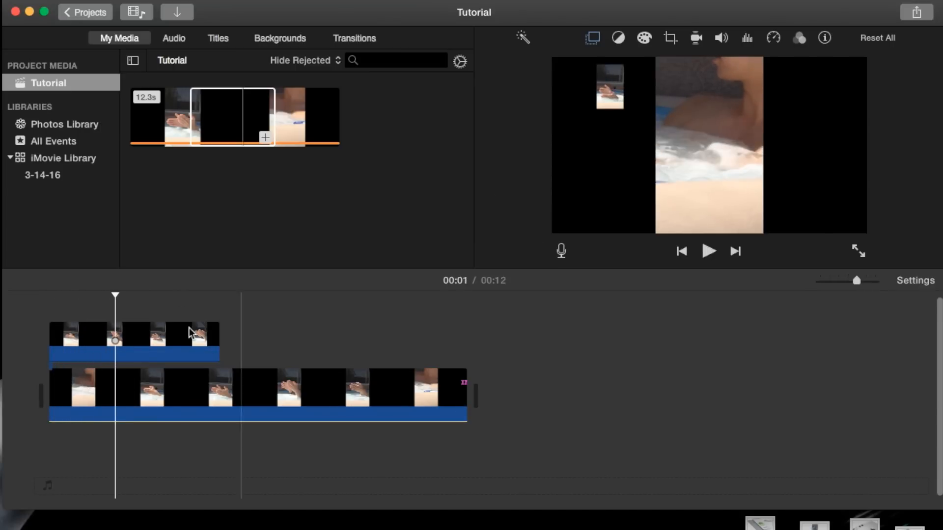
pyautogui.click(135, 337)
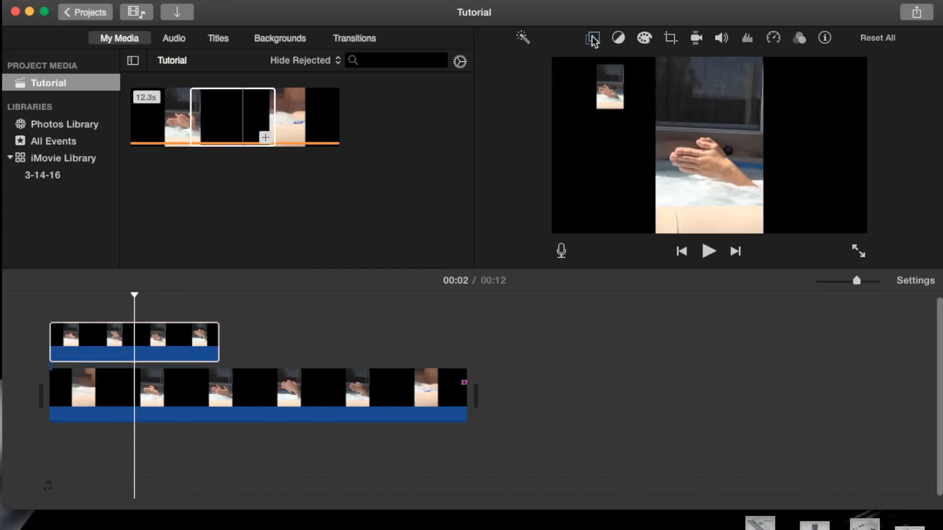
pyautogui.click(592, 37)
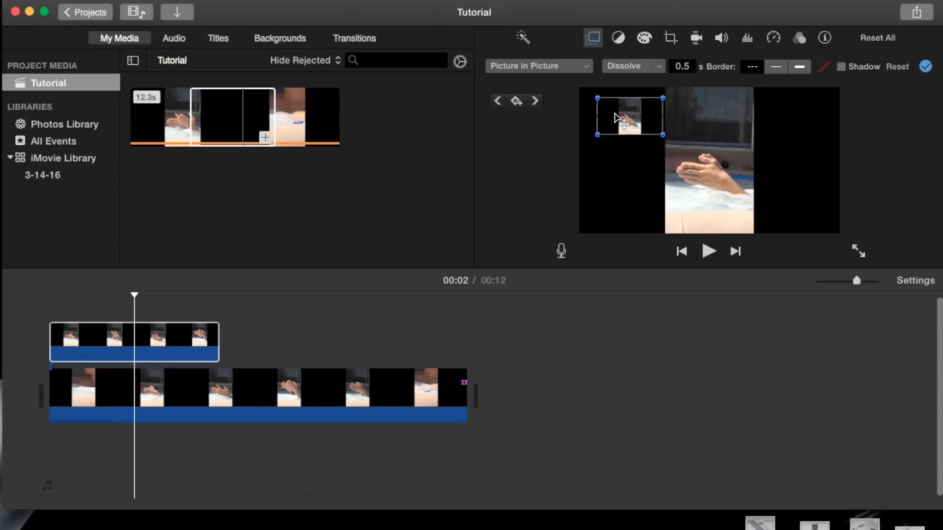
pyautogui.click(615, 114)
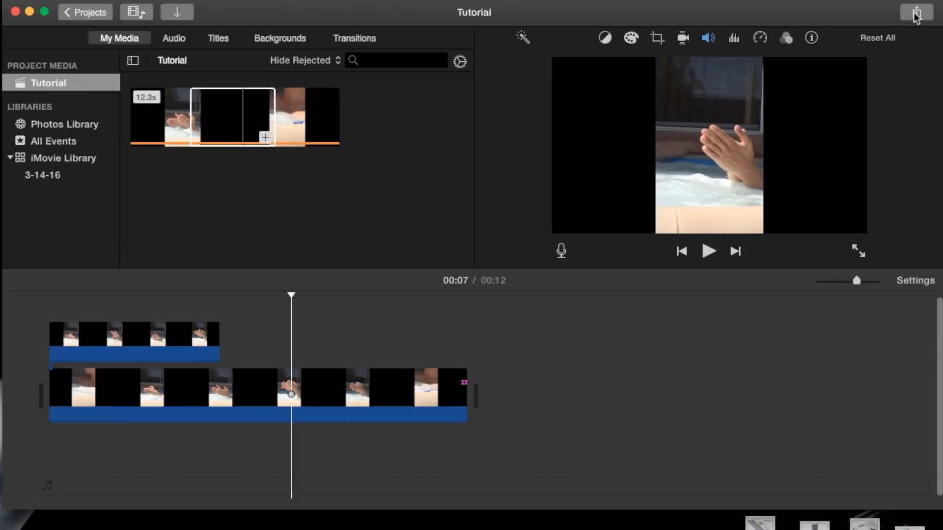
pyautogui.moveTo(930, 22)
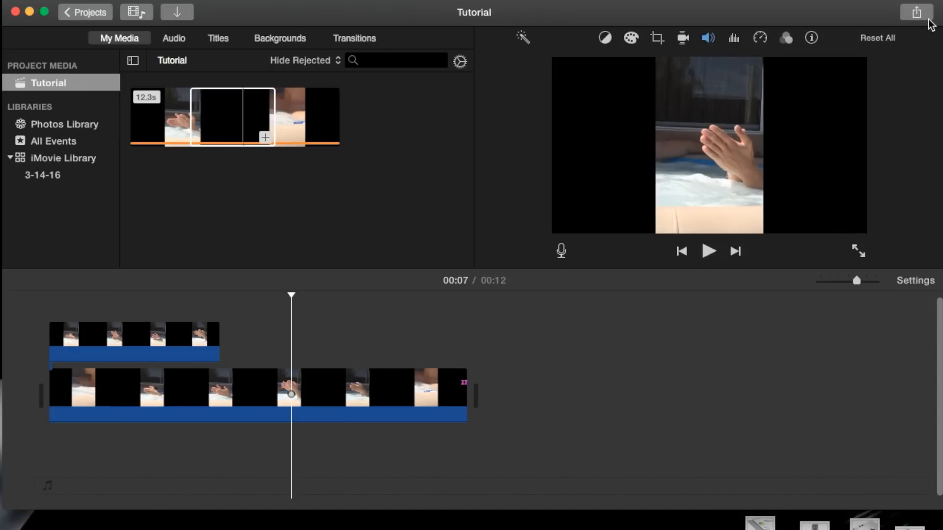
# Export the Tutorial project at 720p, High quality, saving Tutorial.mp4 to the desktop
pyautogui.click(917, 11)
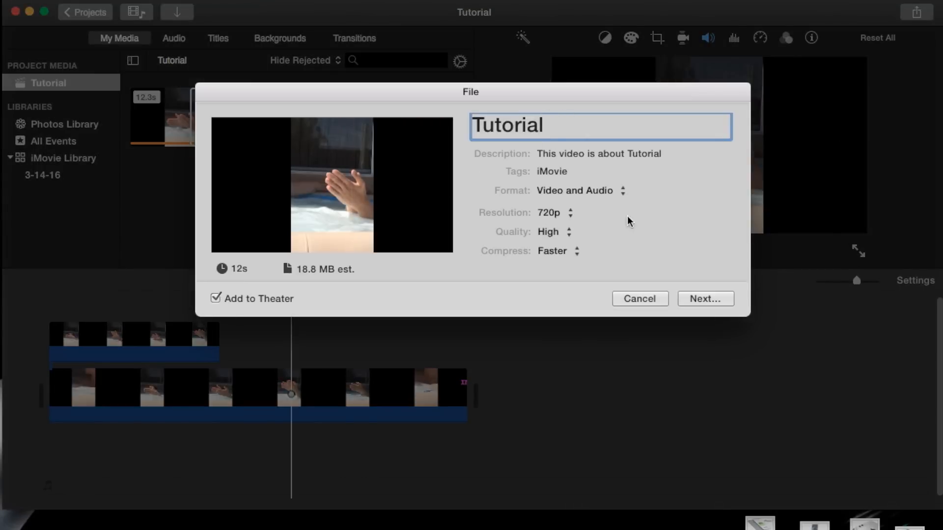
pyautogui.click(553, 212)
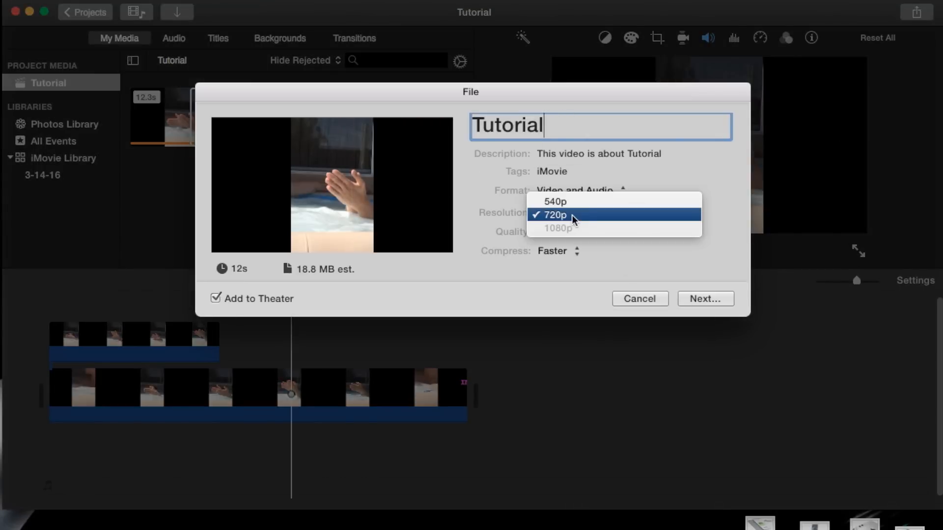
pyautogui.click(550, 214)
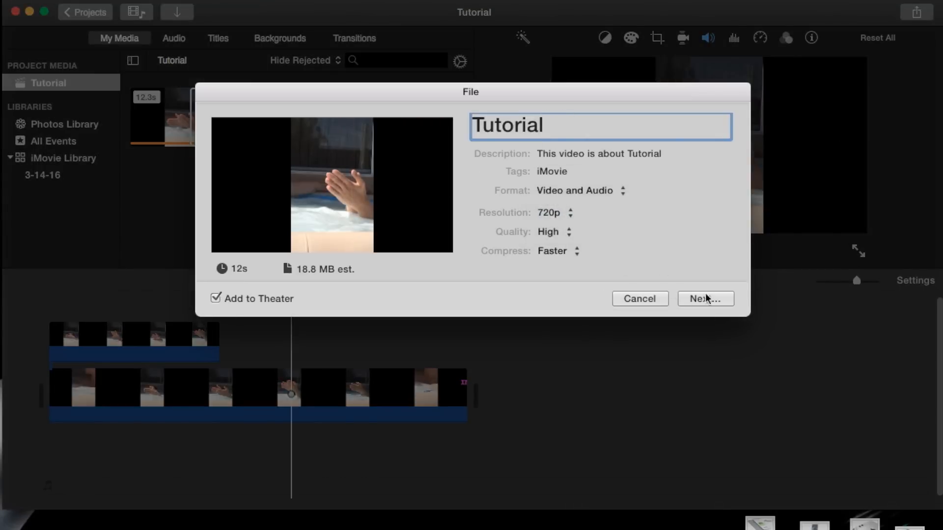
pyautogui.click(705, 299)
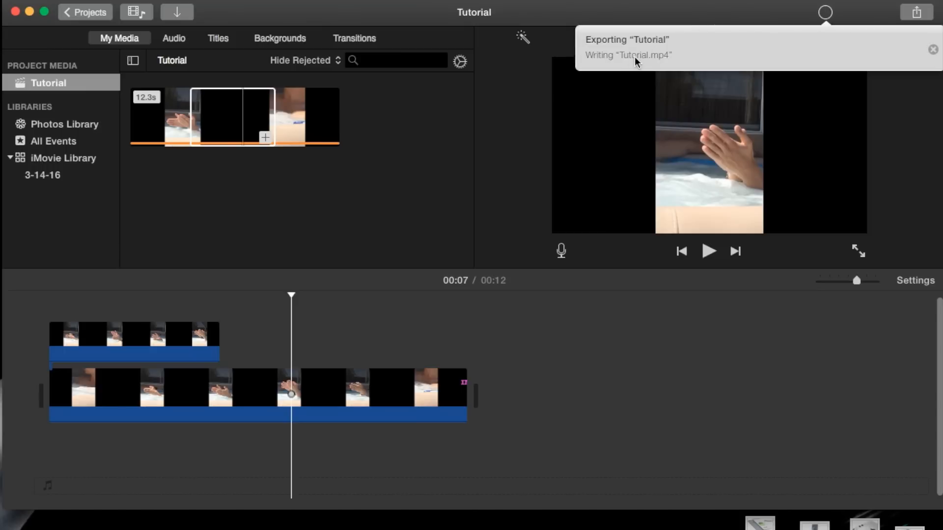
pyautogui.click(932, 49)
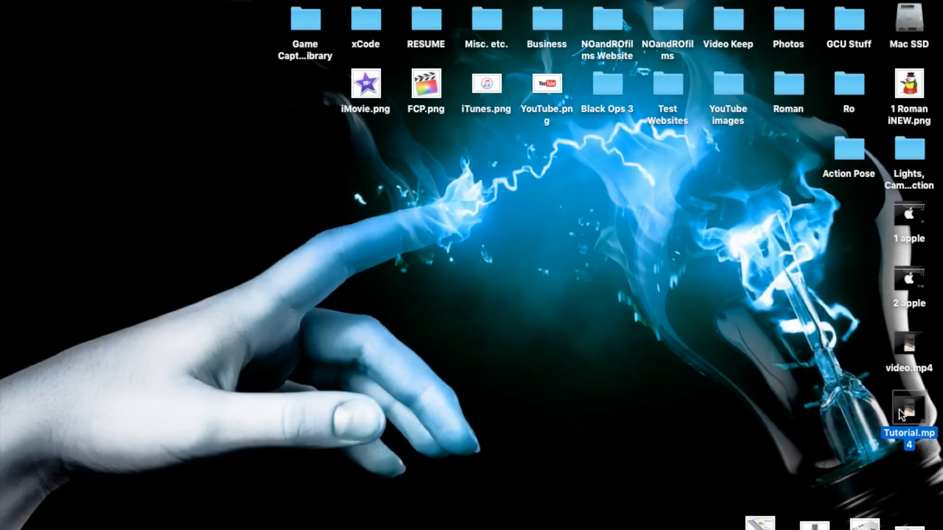
# Double-click Tutorial.mp4 on the desktop to open the exported video
pyautogui.doubleClick(909, 407)
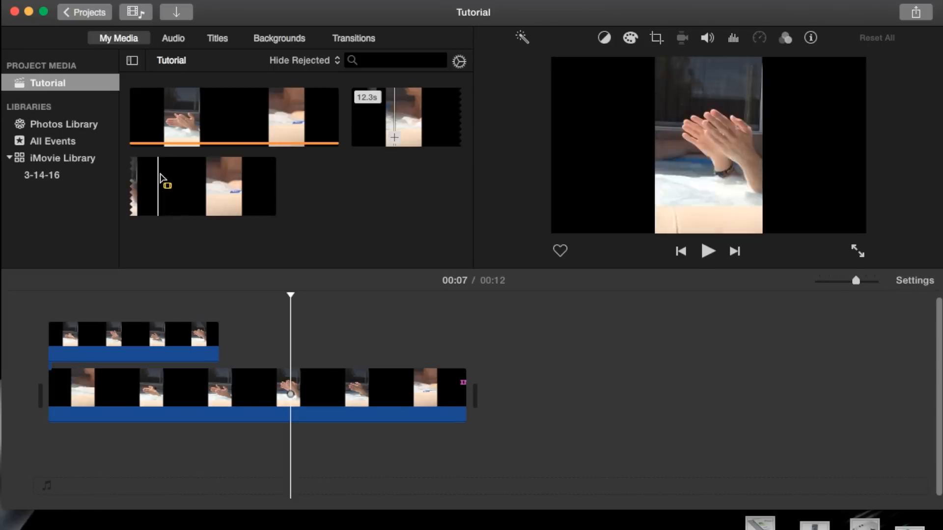
# Put the re-imported Tutorial.mp4 on the timeline as the main clip
pyautogui.click(132, 335)
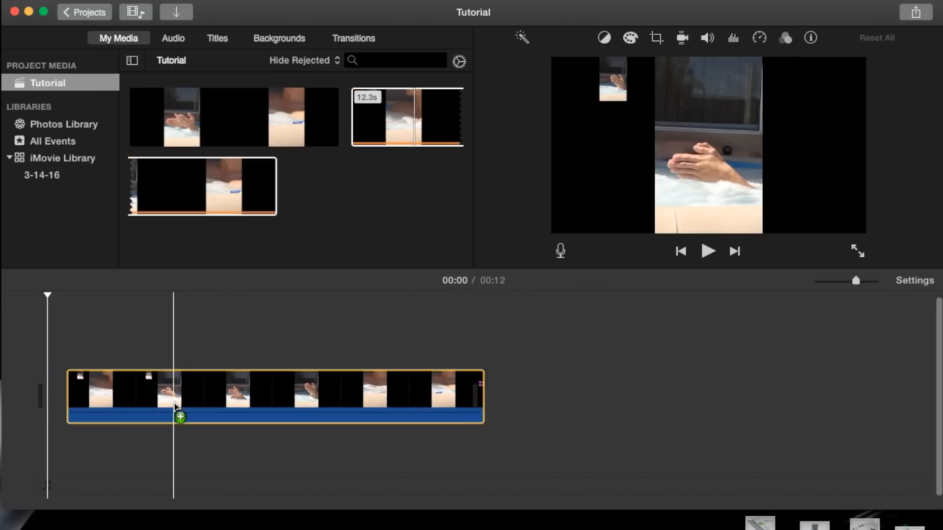
pyautogui.click(708, 251)
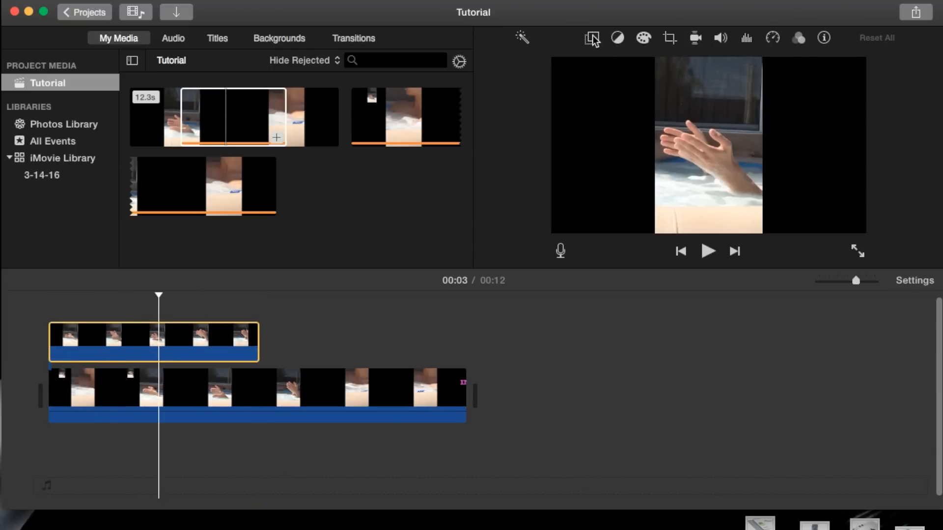
# Switch the upper clip's overlay to Picture in Picture, positioned top-right
pyautogui.click(592, 37)
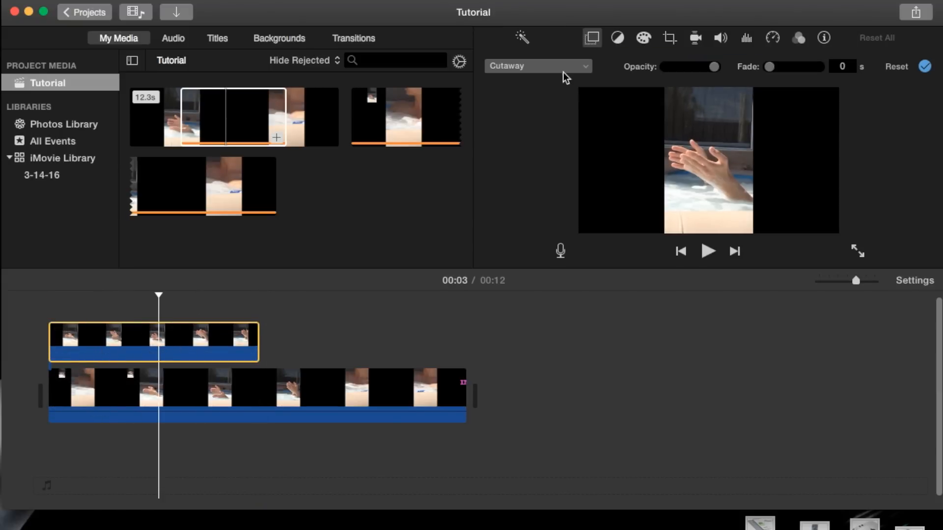
pyautogui.click(537, 66)
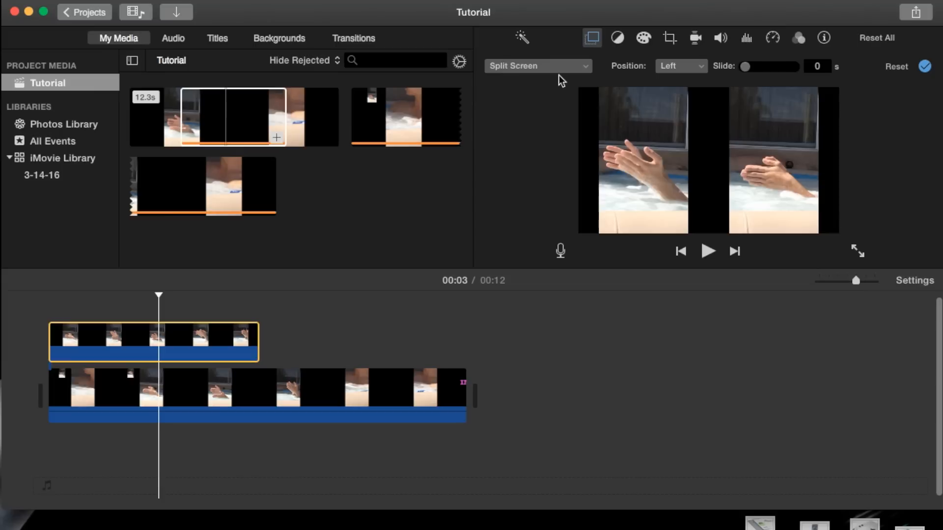
pyautogui.click(537, 66)
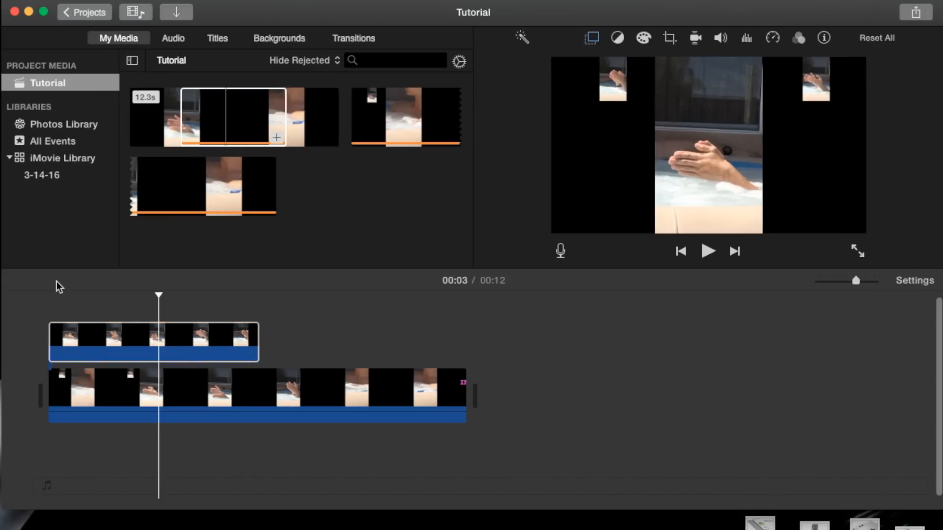
pyautogui.click(707, 251)
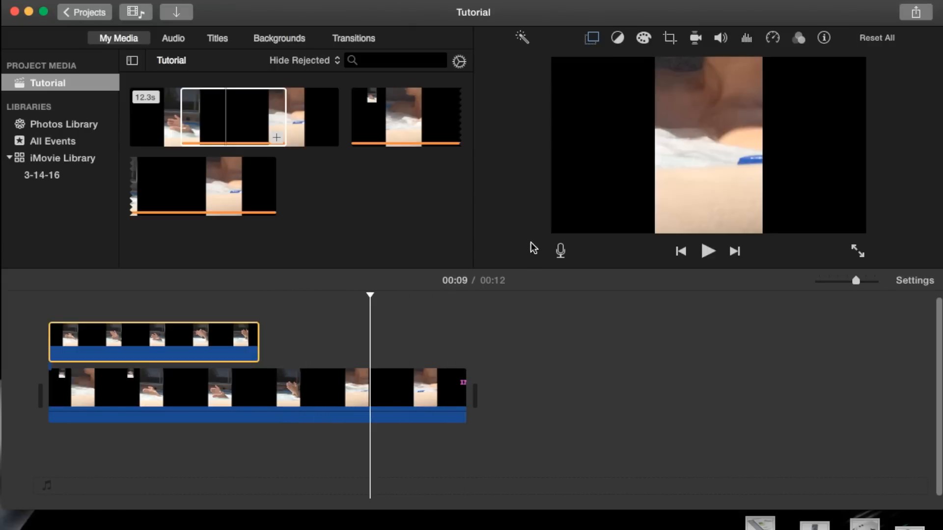
pyautogui.moveTo(683, 288)
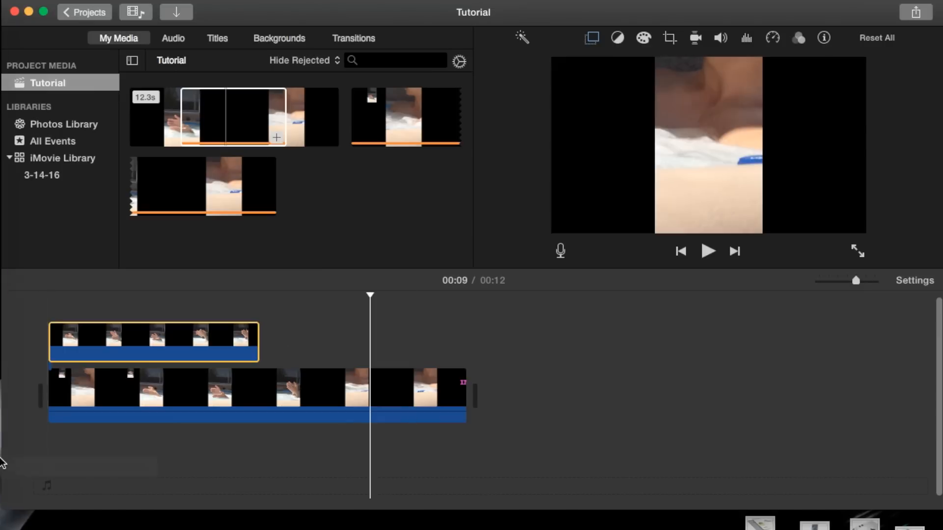
pyautogui.moveTo(41, 251)
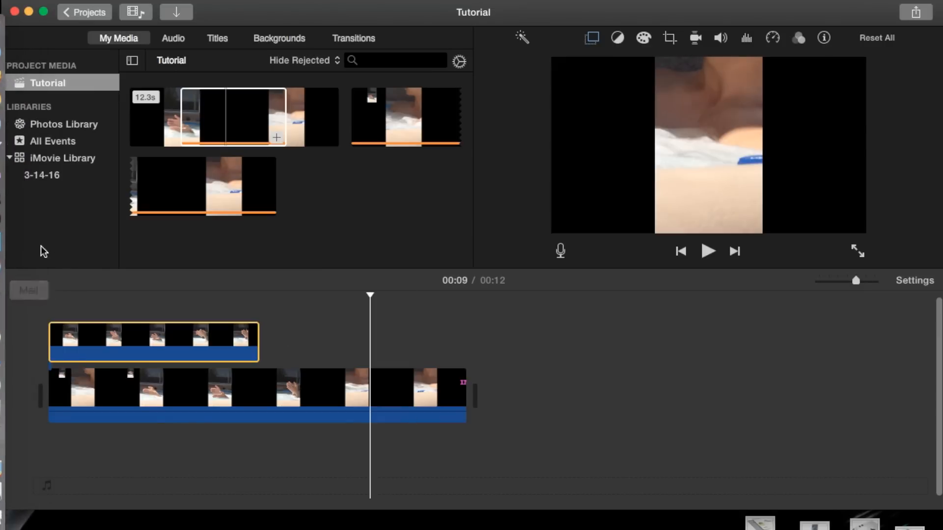
pyautogui.moveTo(15, 171)
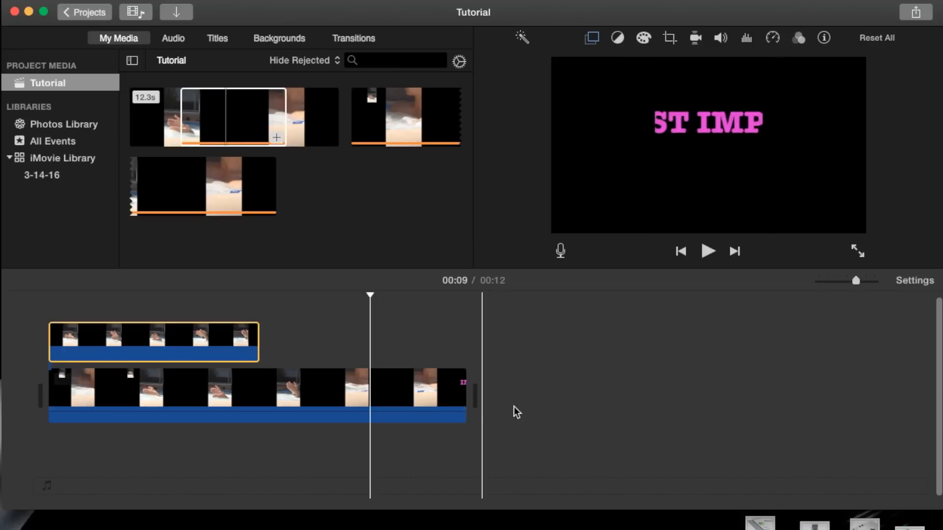
pyautogui.moveTo(503, 401)
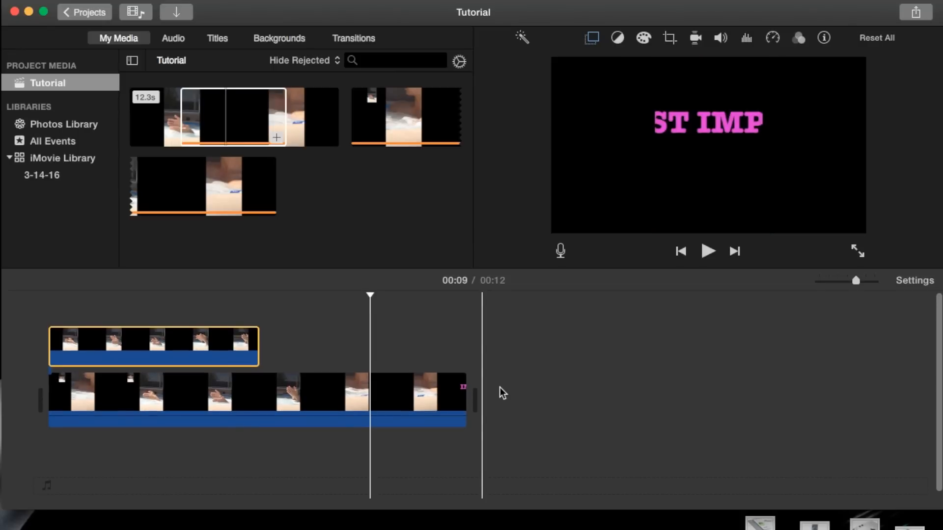
pyautogui.moveTo(500, 387)
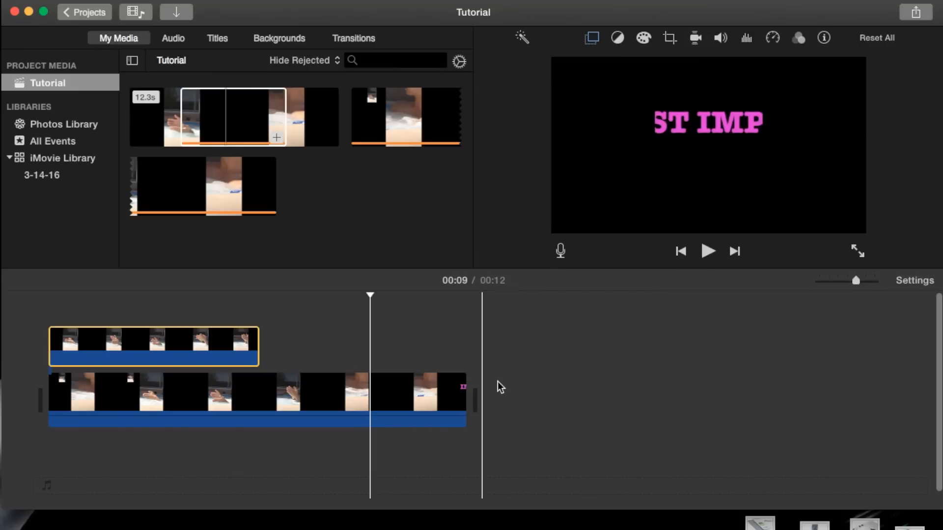